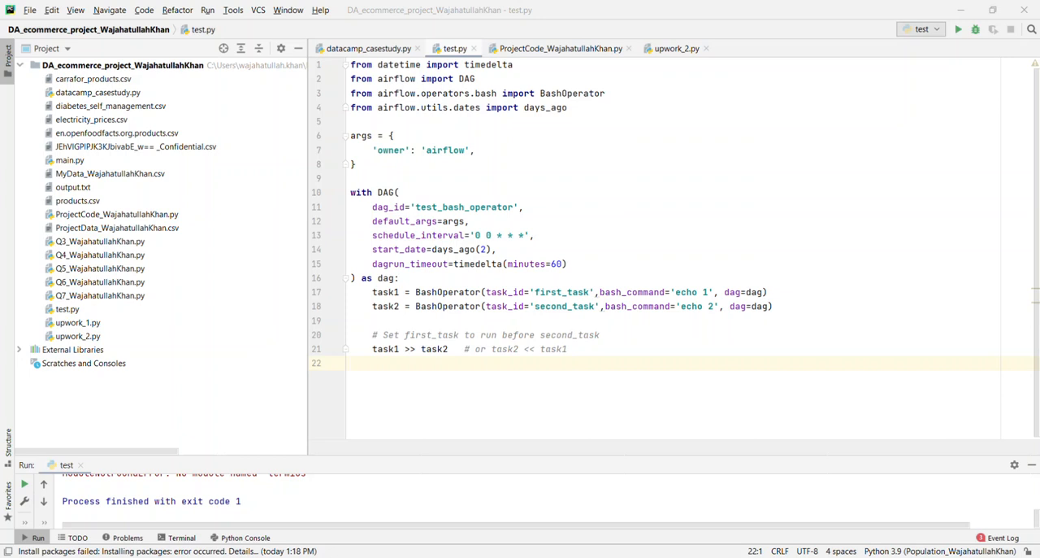
{"action": "mouse_move", "coordinate": [550, 247]}
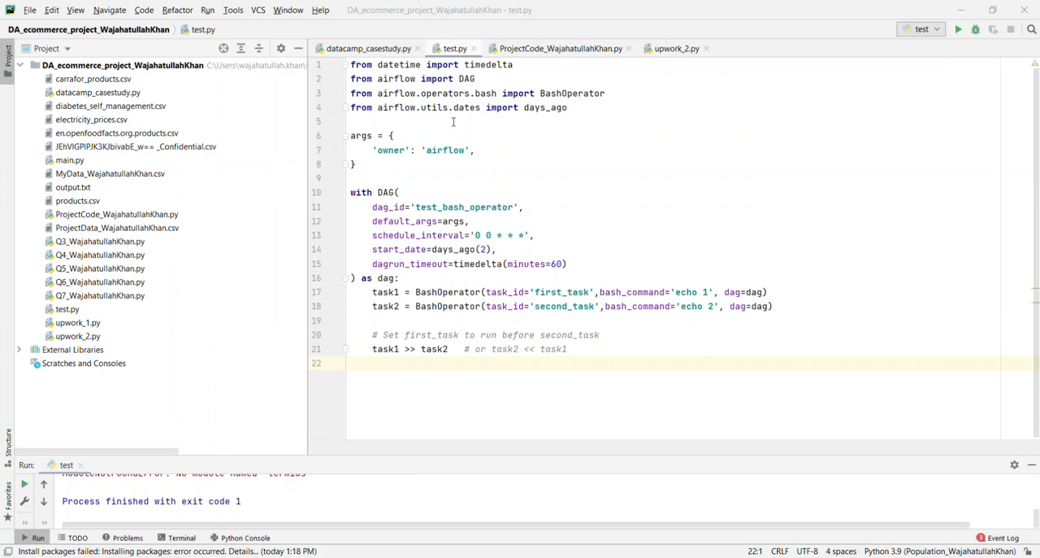
{"action": "mouse_move", "coordinate": [384, 78]}
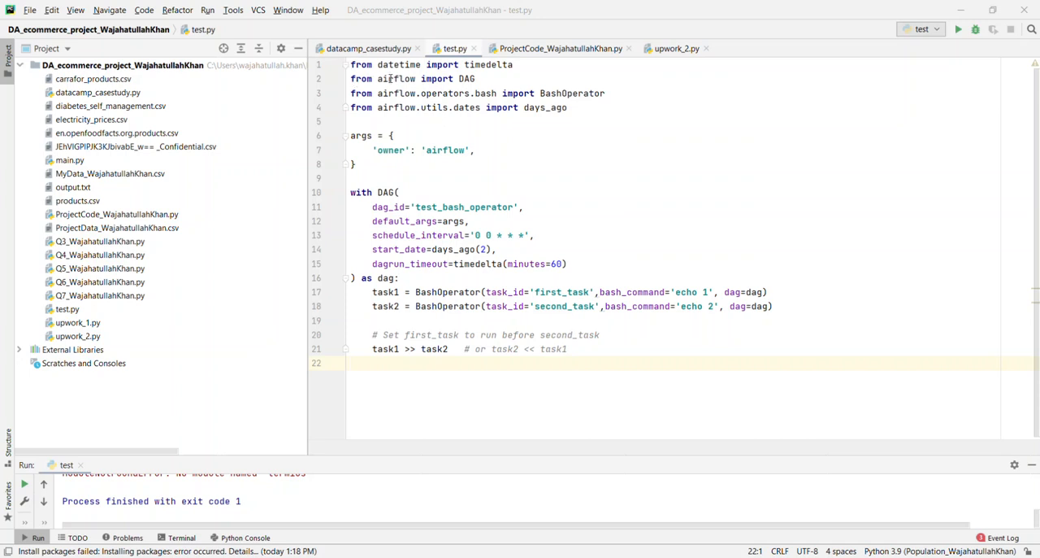
{"action": "mouse_move", "coordinate": [470, 78]}
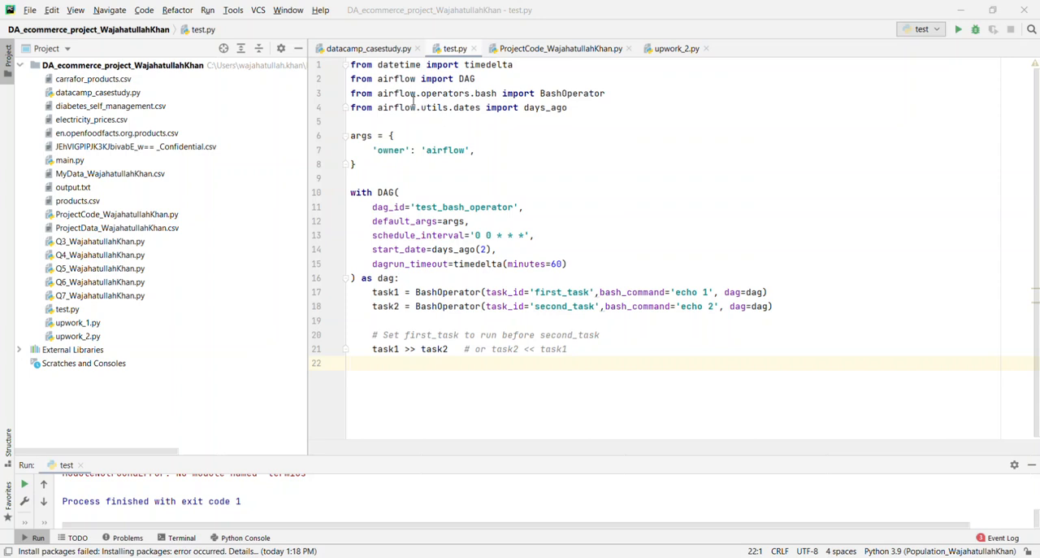
{"action": "mouse_move", "coordinate": [540, 122]}
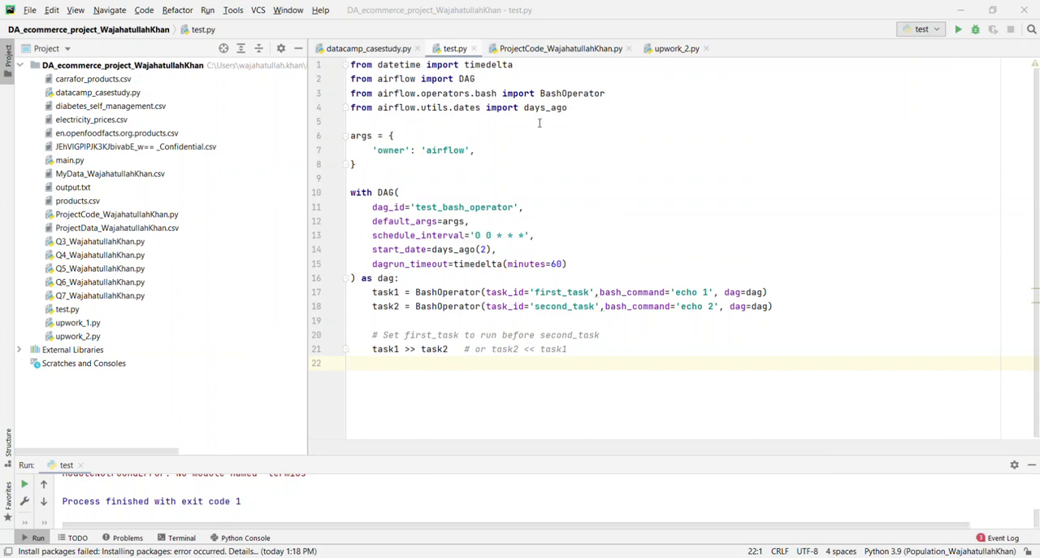
{"action": "mouse_move", "coordinate": [558, 123]}
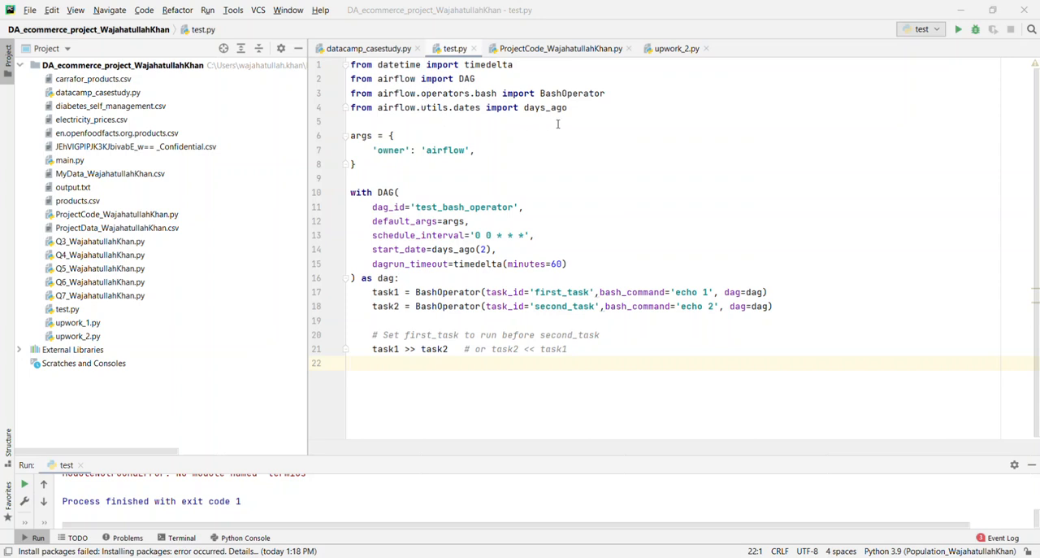
{"action": "mouse_move", "coordinate": [507, 127]}
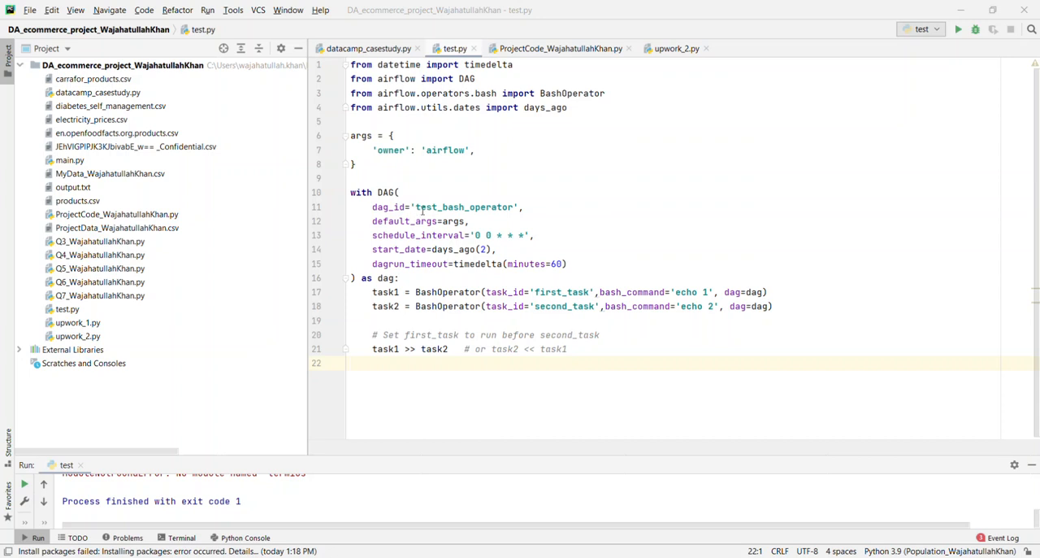
{"action": "mouse_move", "coordinate": [501, 215]}
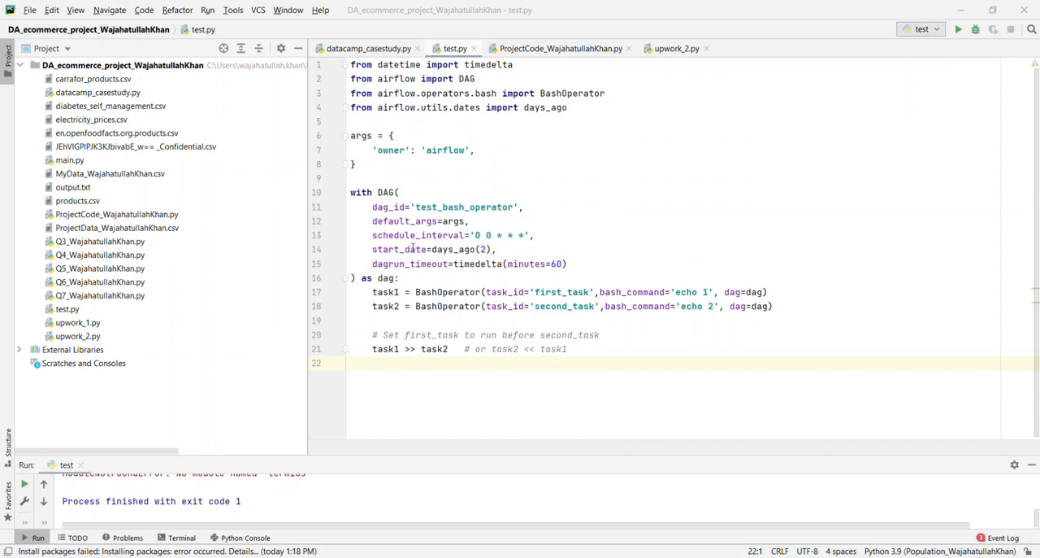
{"action": "mouse_move", "coordinate": [540, 227]}
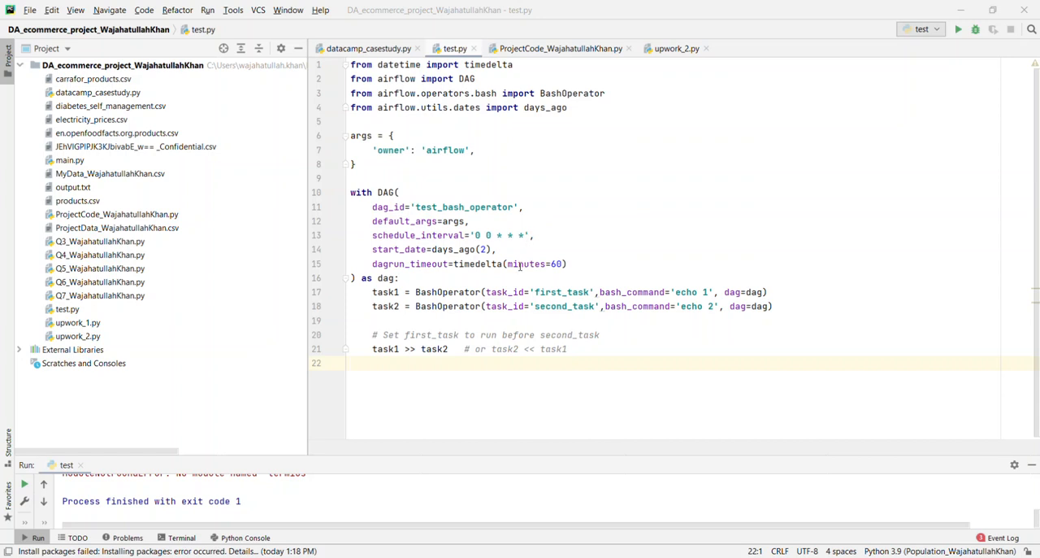
{"action": "mouse_move", "coordinate": [439, 278]}
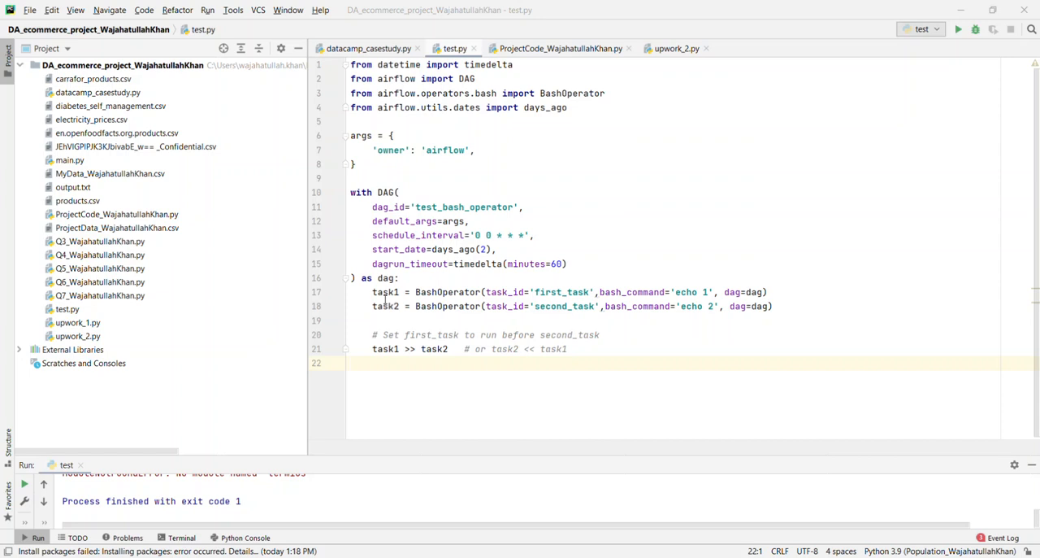
{"action": "mouse_move", "coordinate": [586, 292]}
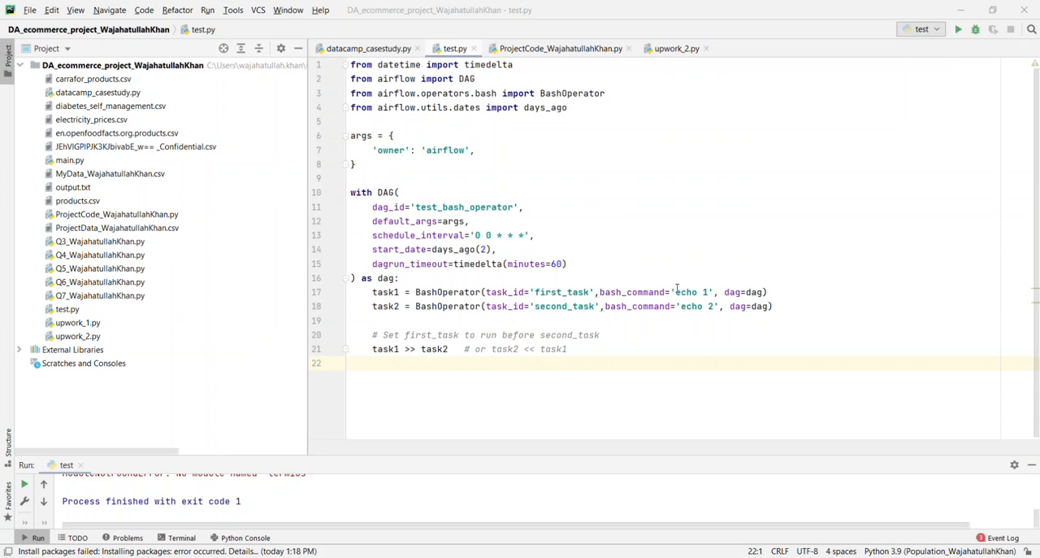
{"action": "mouse_move", "coordinate": [741, 291]}
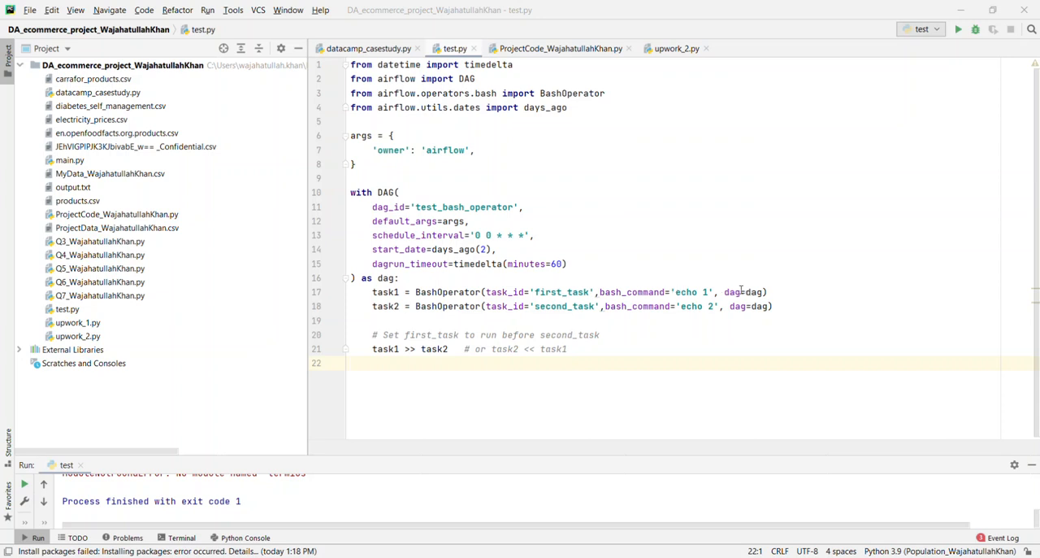
{"action": "mouse_move", "coordinate": [753, 293]}
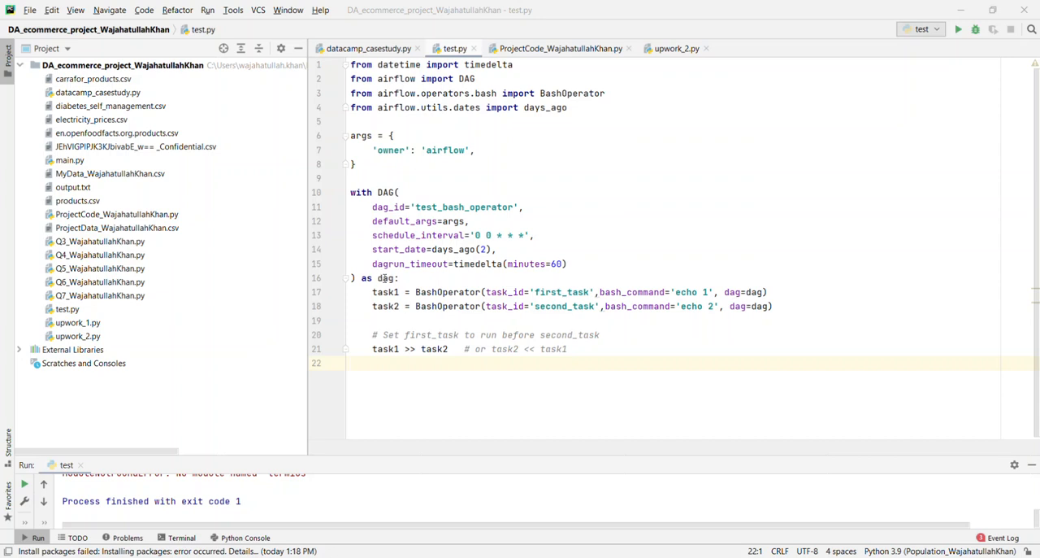
Review the dag variable uses in the DAG file and switch over to the Airflow DAG list
{"action": "double_click", "coordinate": [385, 277]}
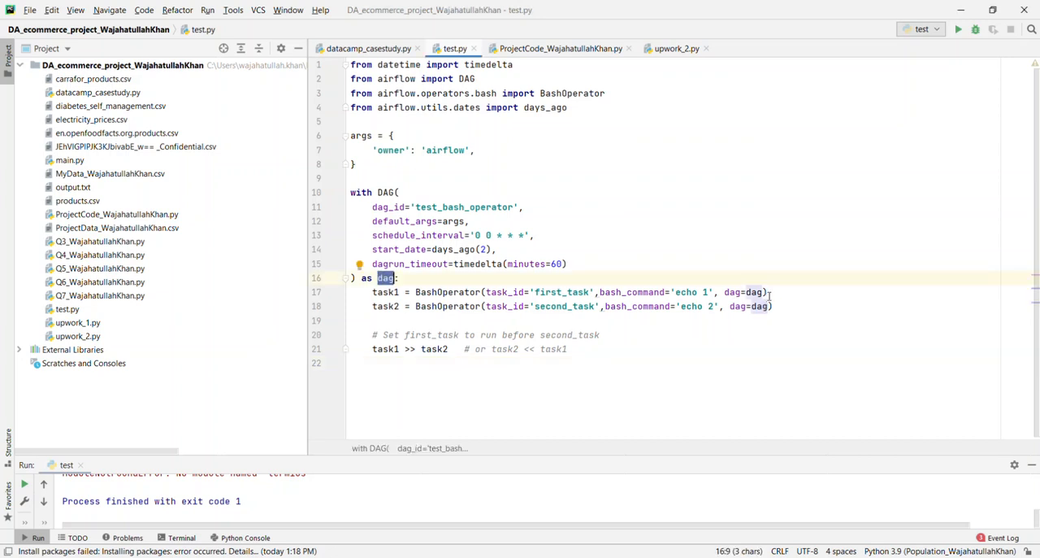
{"action": "mouse_move", "coordinate": [400, 310]}
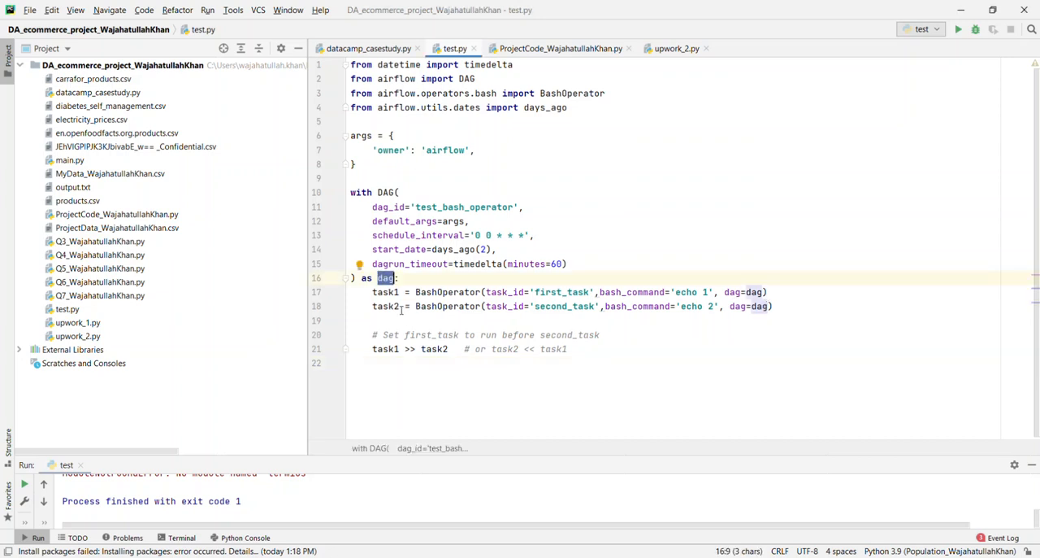
{"action": "mouse_move", "coordinate": [501, 306]}
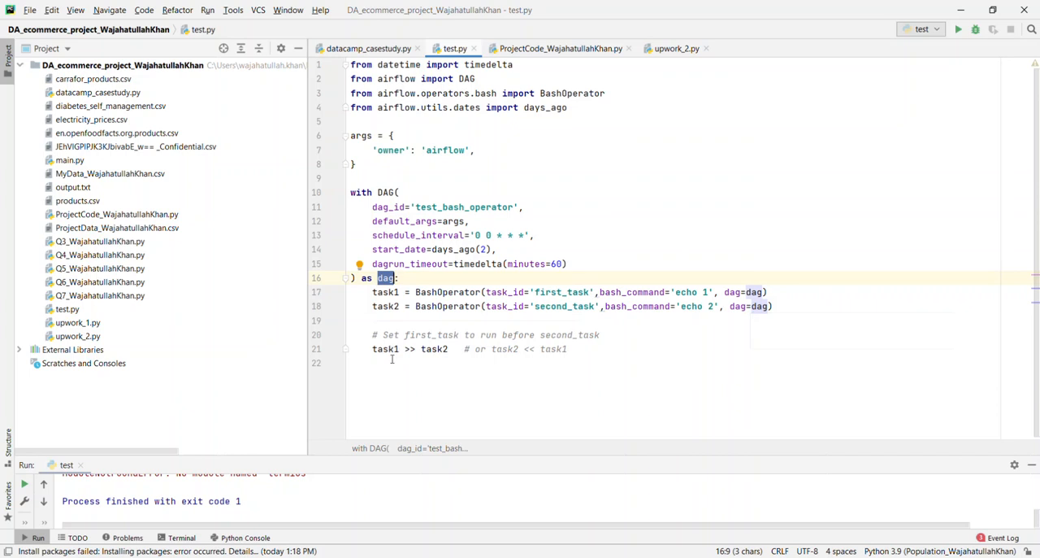
{"action": "mouse_move", "coordinate": [407, 348]}
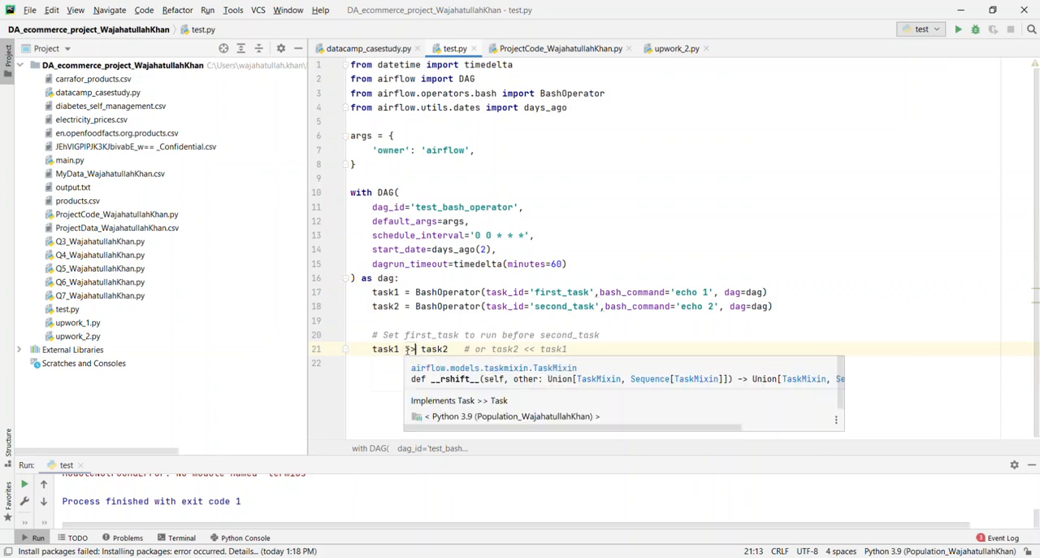
{"action": "key", "text": "Escape"}
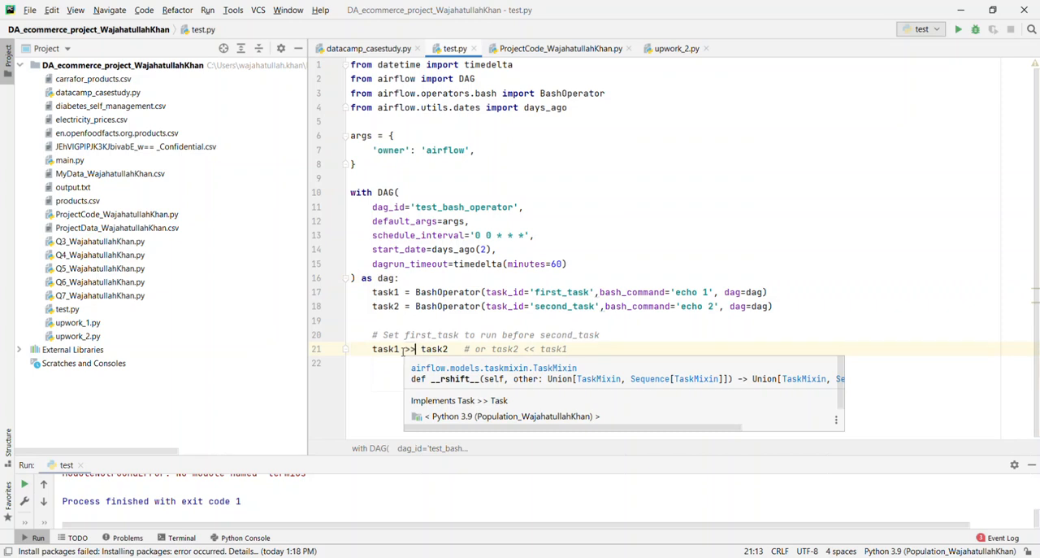
{"action": "key", "text": "Escape"}
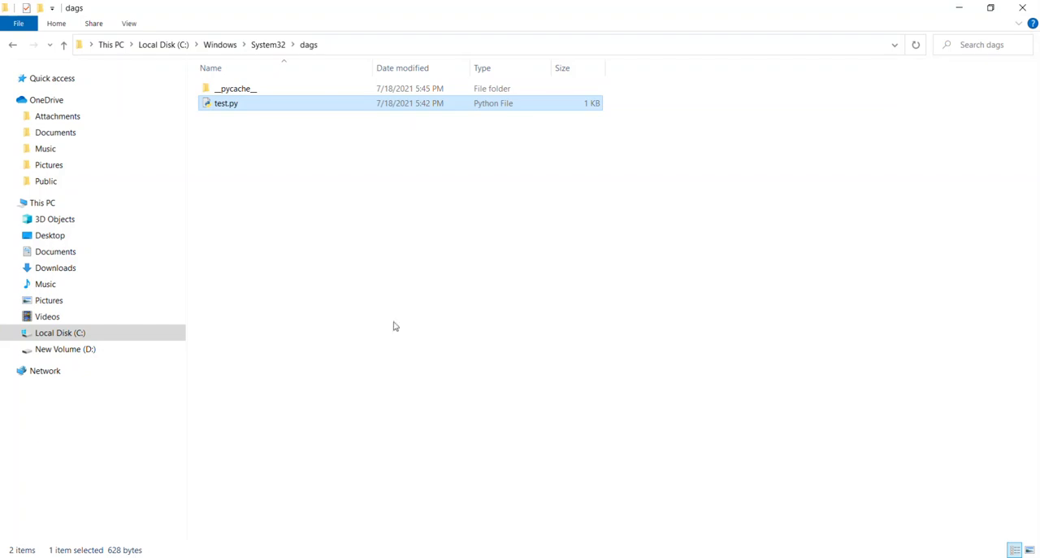
{"action": "mouse_move", "coordinate": [268, 121]}
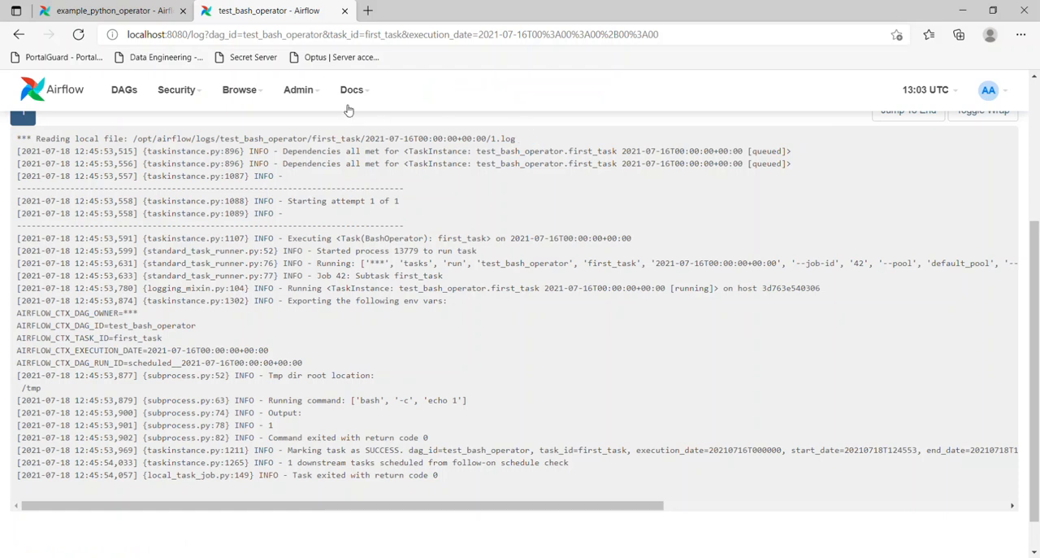
{"action": "left_click", "coordinate": [114, 13]}
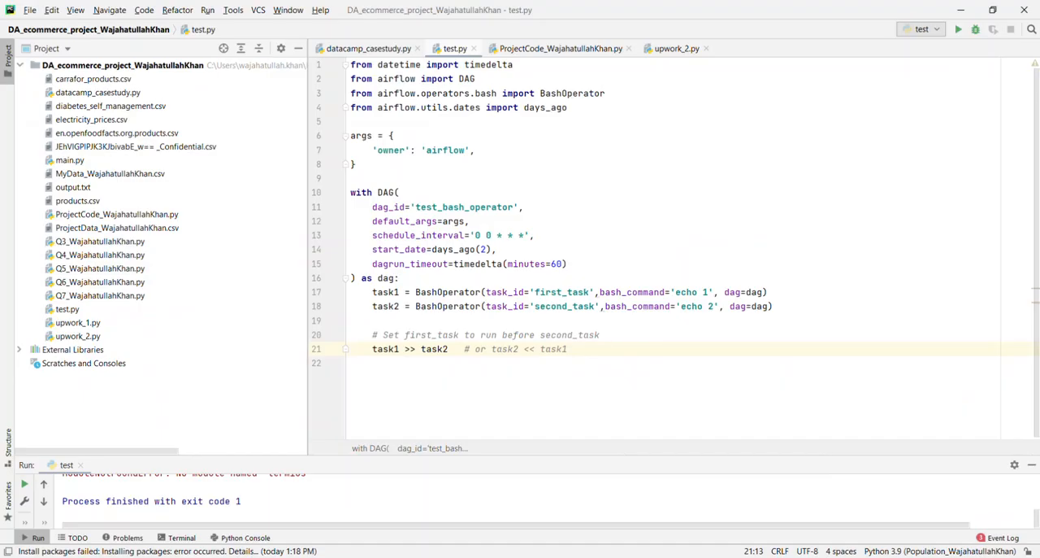
{"action": "double_click", "coordinate": [455, 206]}
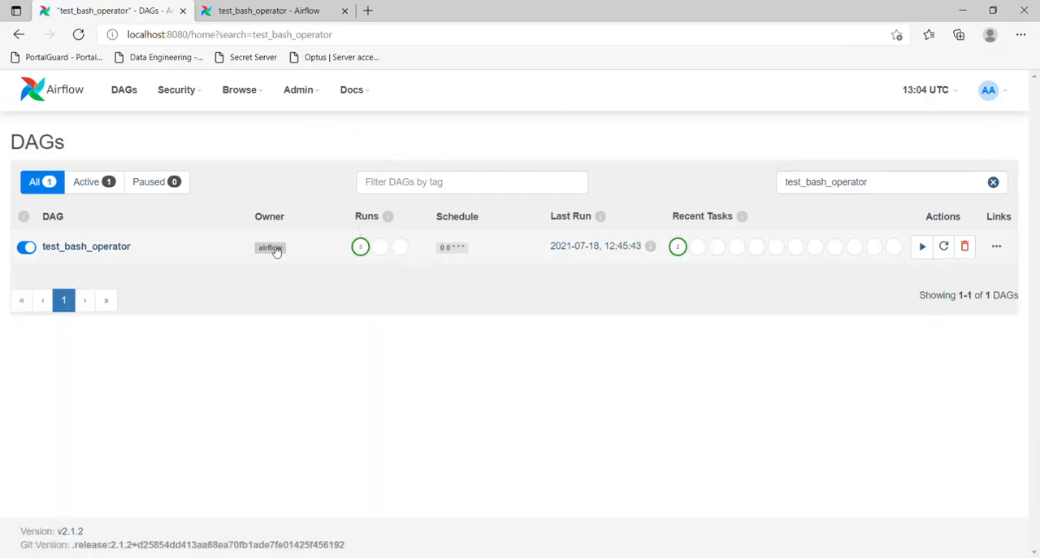
{"action": "mouse_move", "coordinate": [562, 256]}
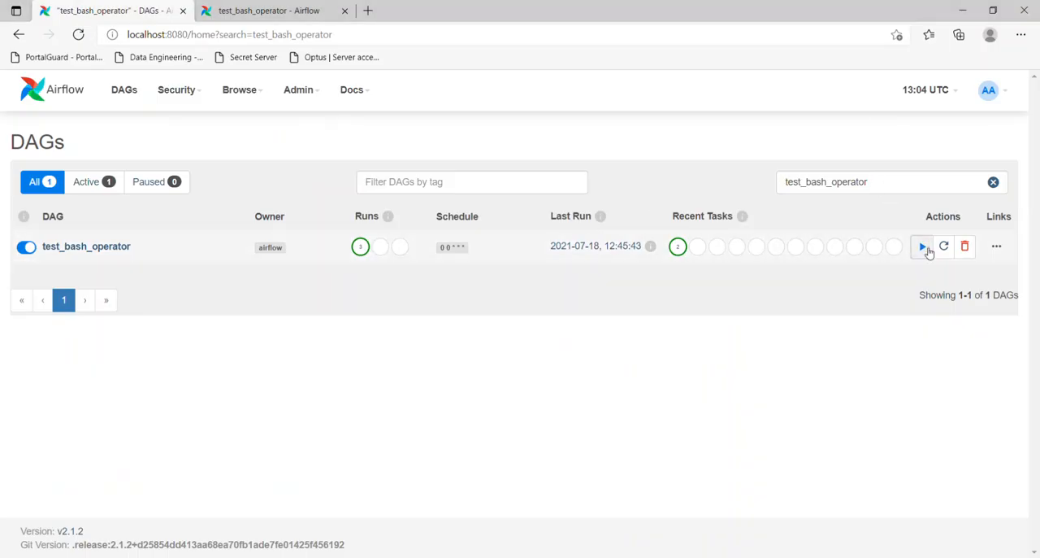
Trigger a manual run of test_bash_operator and go to that DAG's own page
{"action": "left_click", "coordinate": [923, 246]}
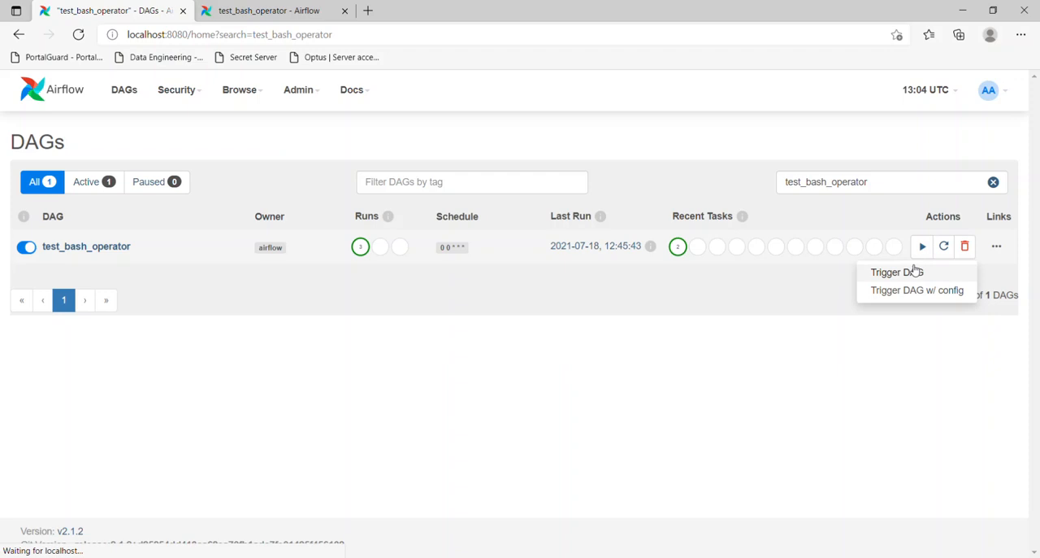
{"action": "left_click", "coordinate": [897, 271]}
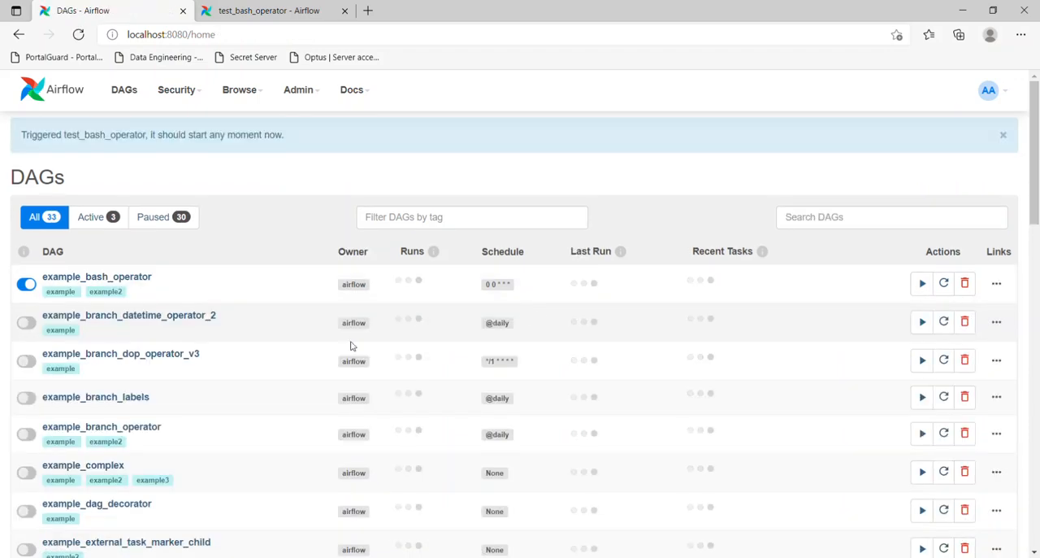
{"action": "scroll", "scroll_direction": "down", "scroll_amount": 3}
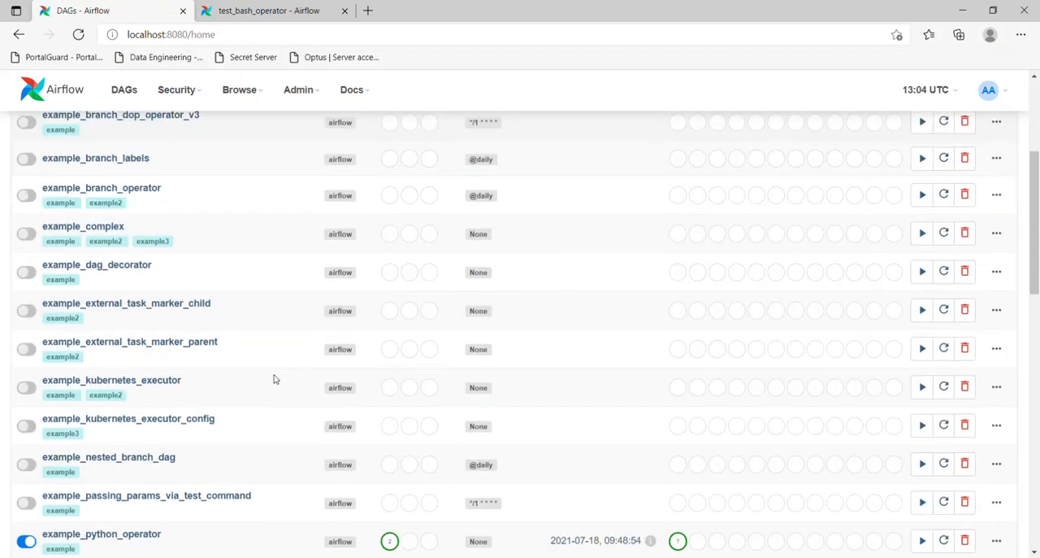
{"action": "scroll", "scroll_direction": "down", "scroll_amount": 3}
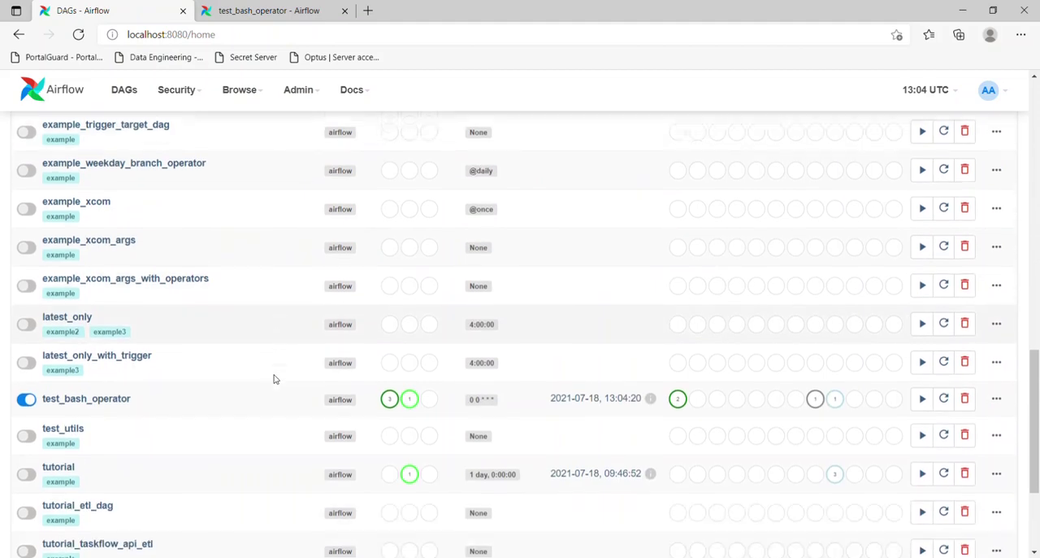
{"action": "left_click", "coordinate": [87, 398]}
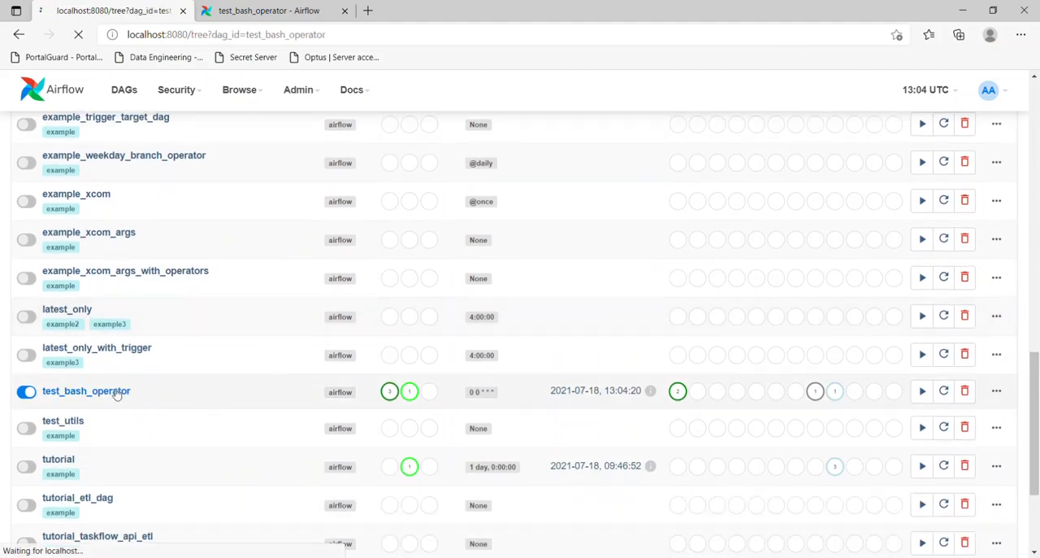
Show the run in Graph View with first_task → second_task succeeded and view first_task's log
{"action": "left_click", "coordinate": [84, 391]}
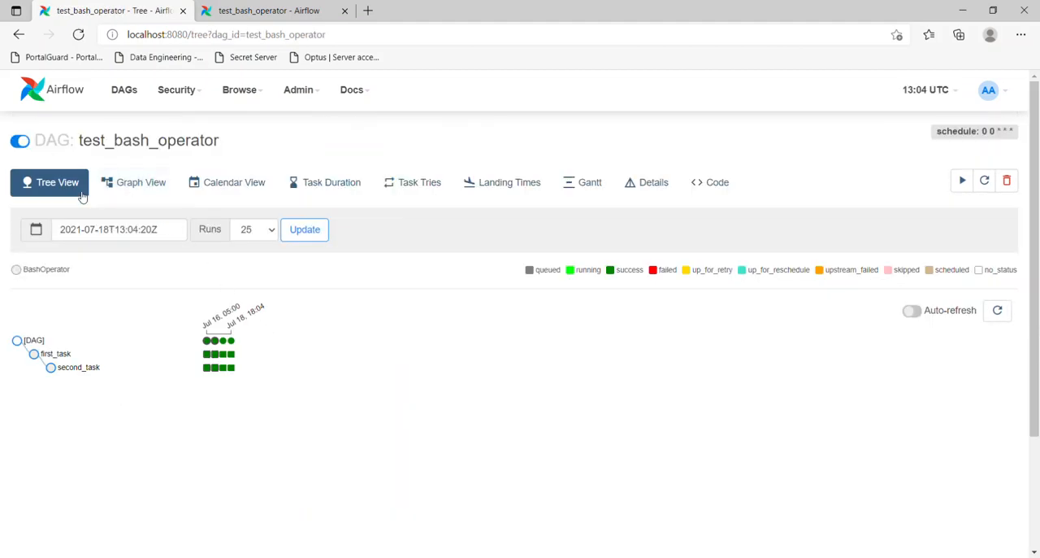
{"action": "mouse_move", "coordinate": [139, 182]}
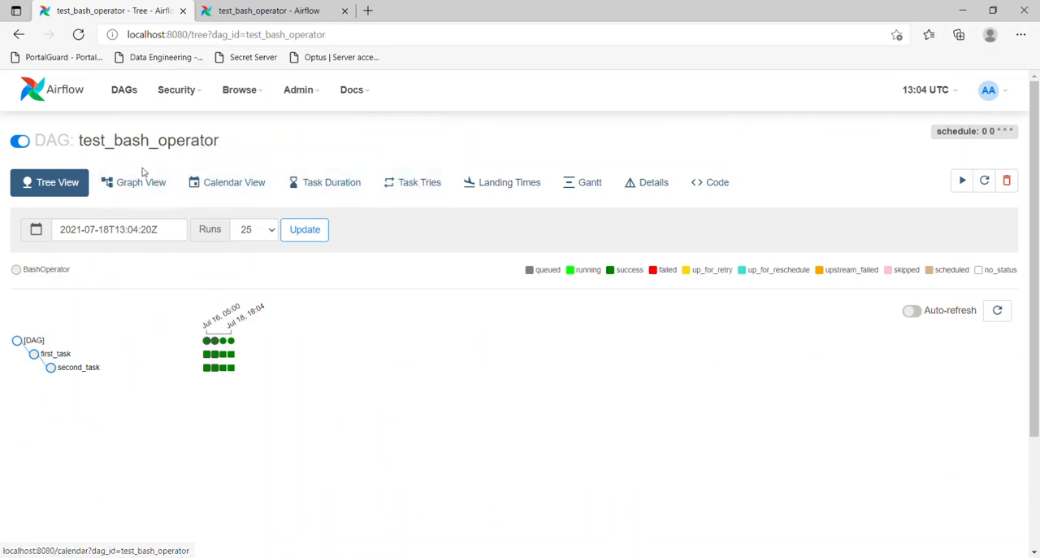
{"action": "left_click", "coordinate": [140, 183]}
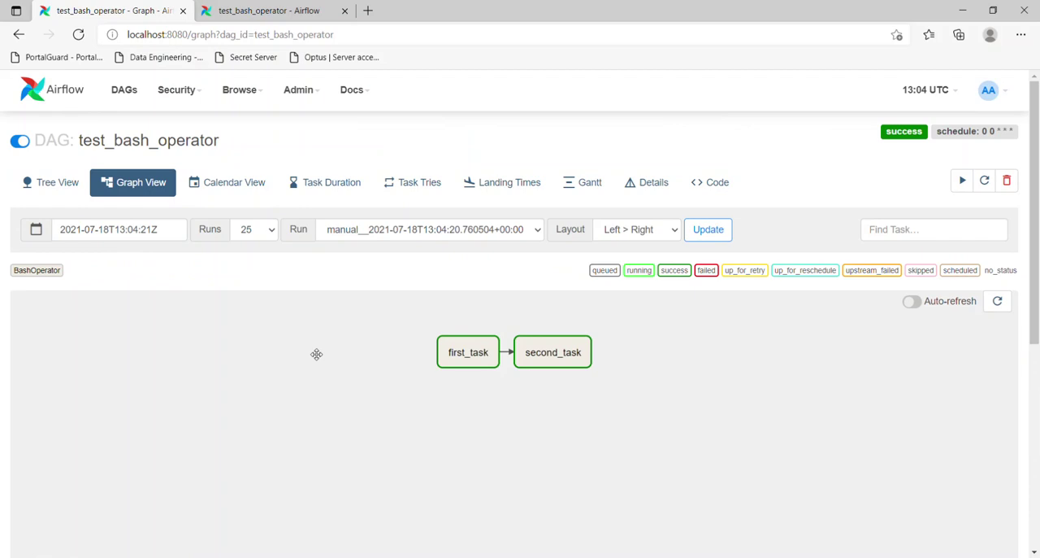
{"action": "mouse_move", "coordinate": [468, 352]}
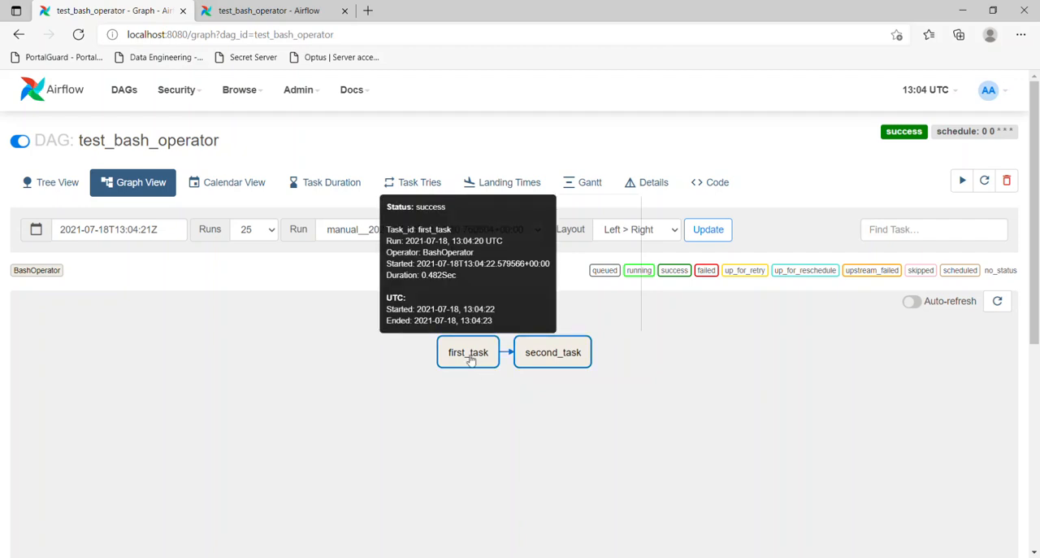
{"action": "left_click", "coordinate": [468, 351]}
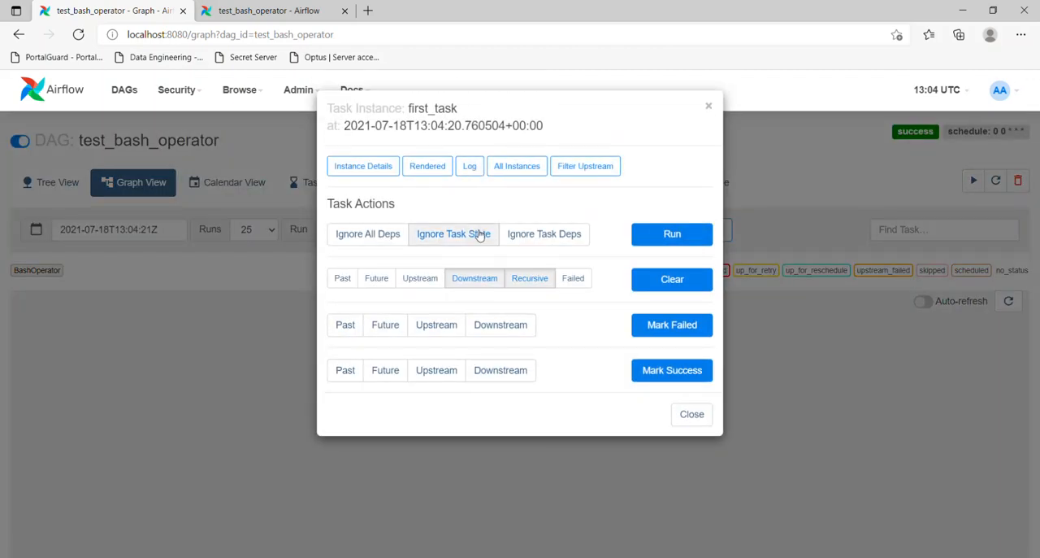
{"action": "left_click", "coordinate": [468, 166]}
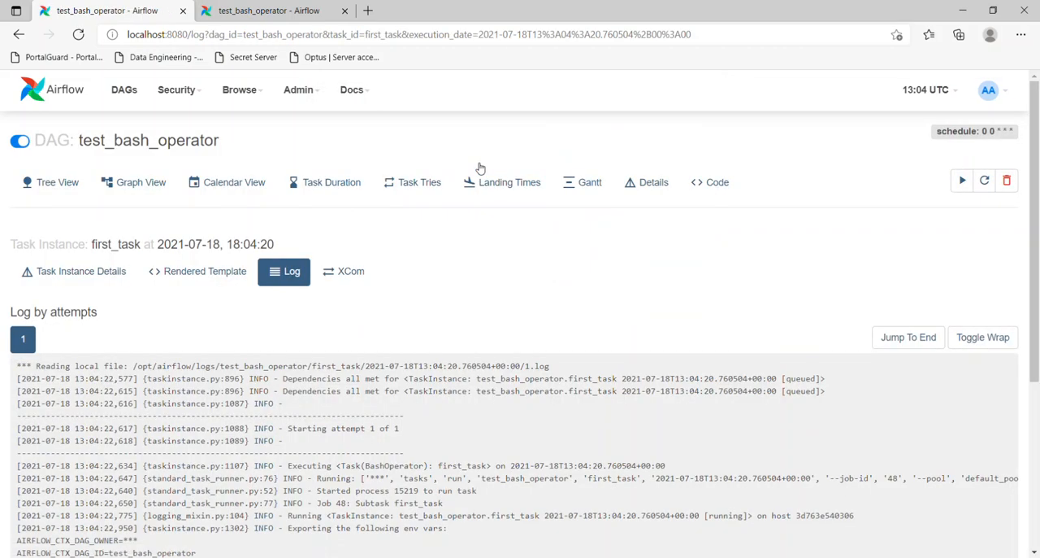
{"action": "scroll", "scroll_direction": "down", "scroll_amount": 3}
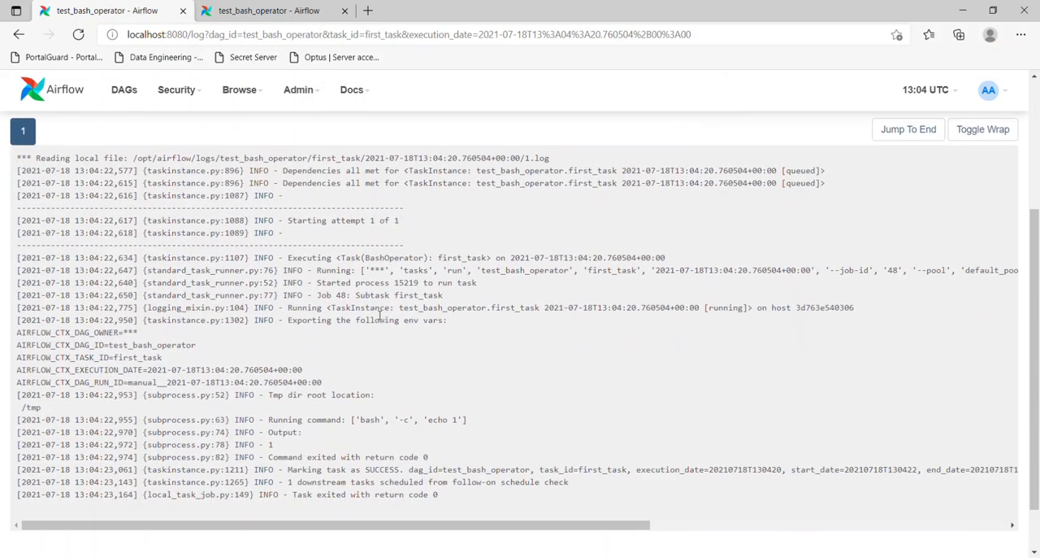
{"action": "scroll", "scroll_direction": "down", "scroll_amount": 3}
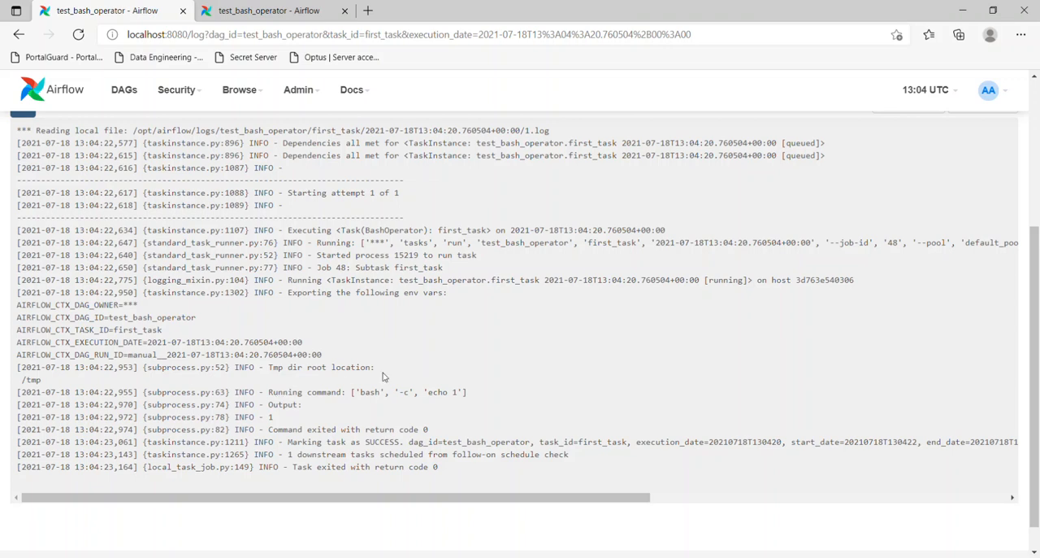
{"action": "double_click", "coordinate": [270, 416]}
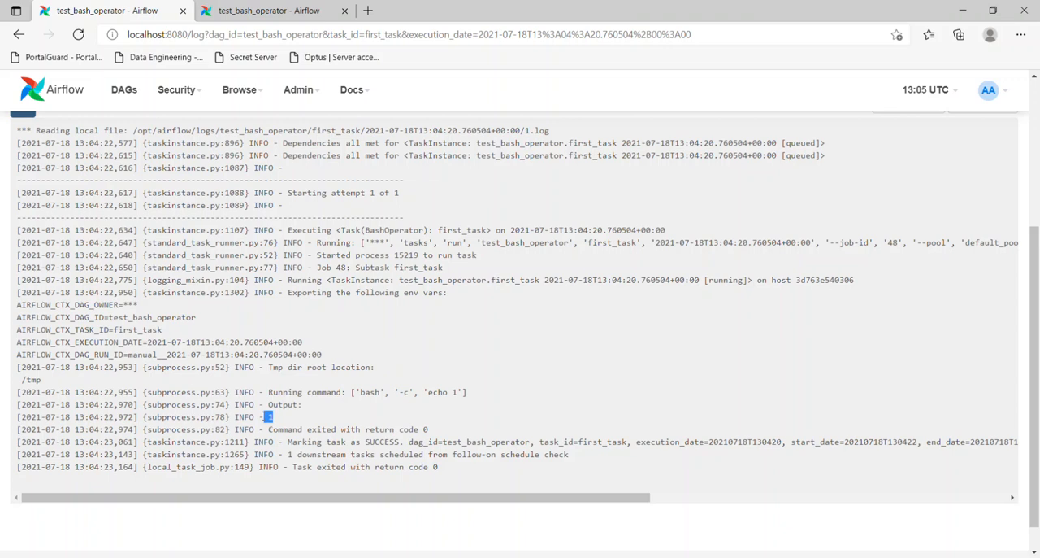
{"action": "mouse_move", "coordinate": [390, 326]}
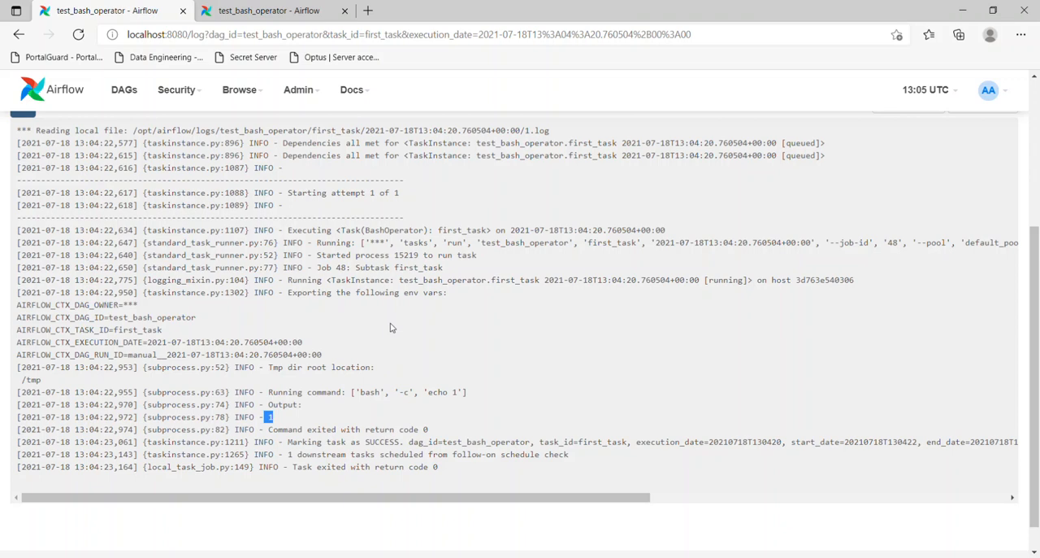
{"action": "mouse_move", "coordinate": [419, 317]}
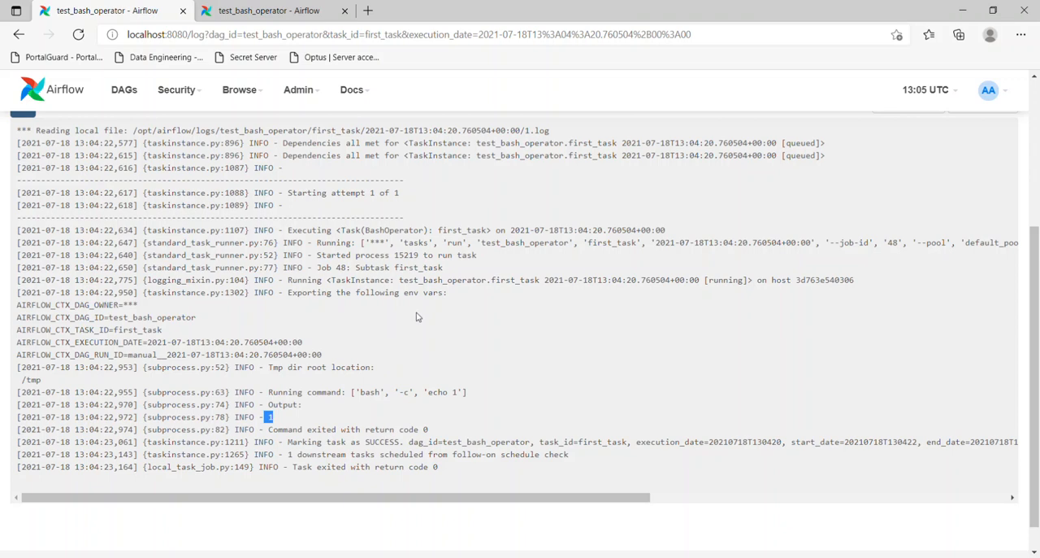
{"action": "mouse_move", "coordinate": [612, 234]}
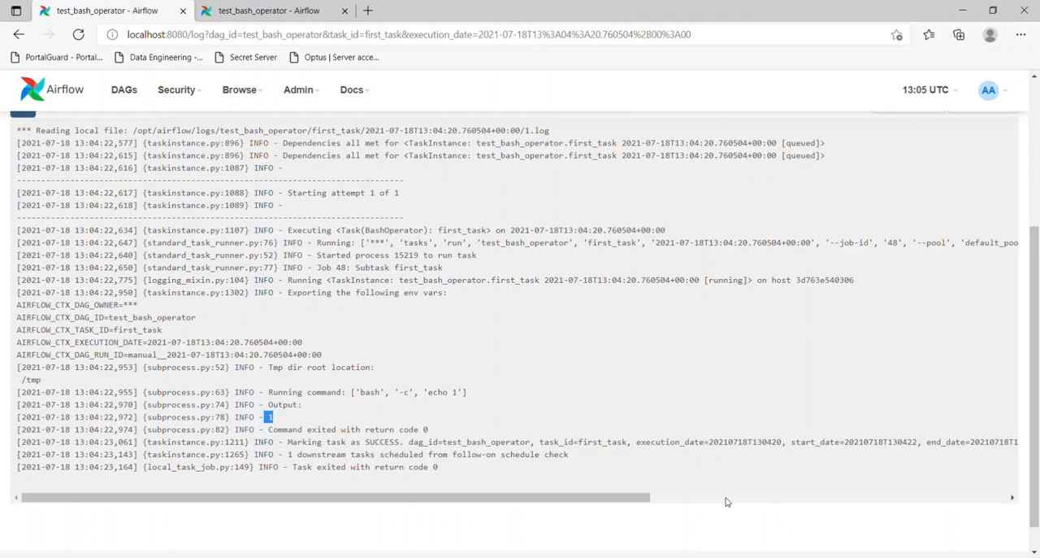
{"action": "mouse_move", "coordinate": [702, 546]}
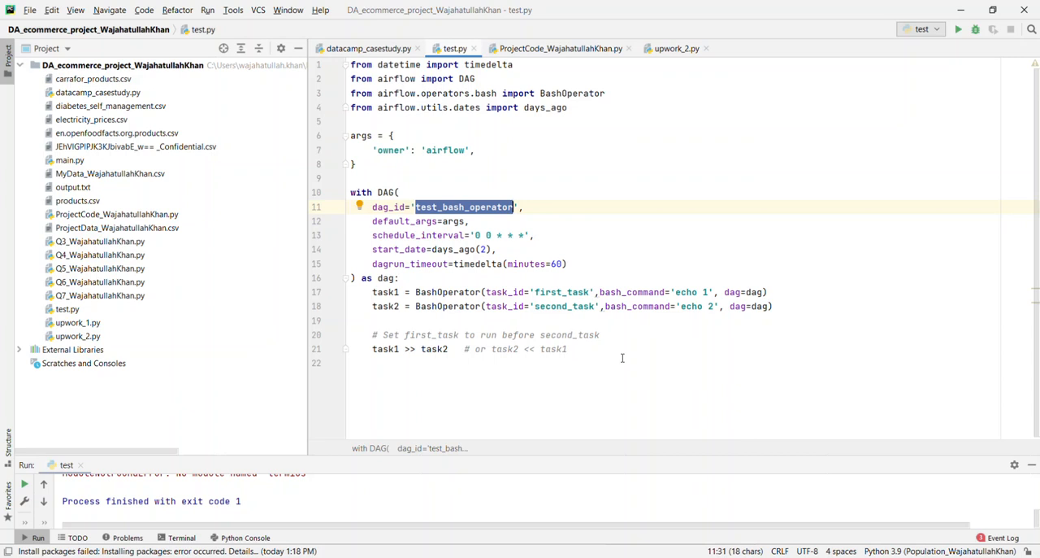
{"action": "mouse_move", "coordinate": [667, 540]}
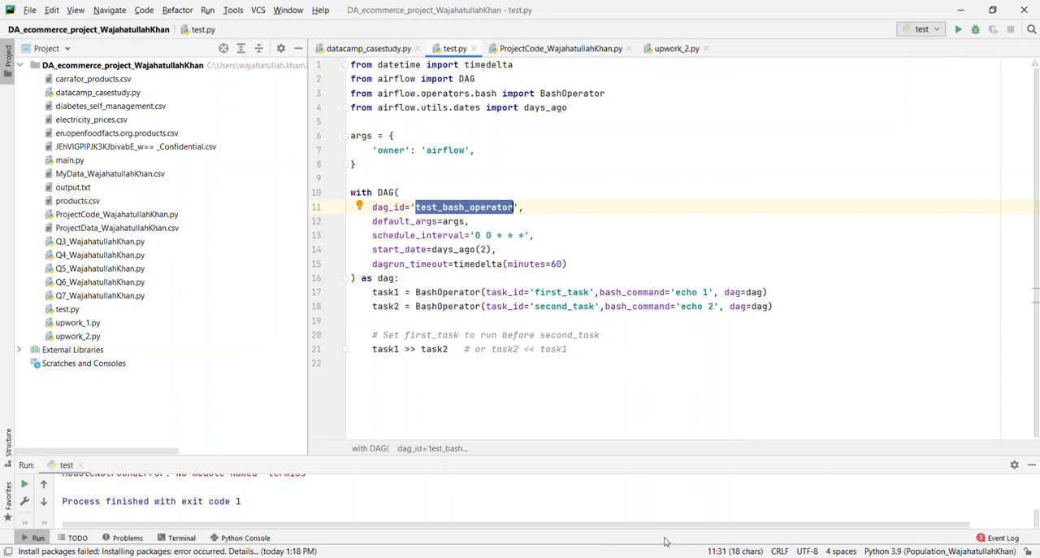